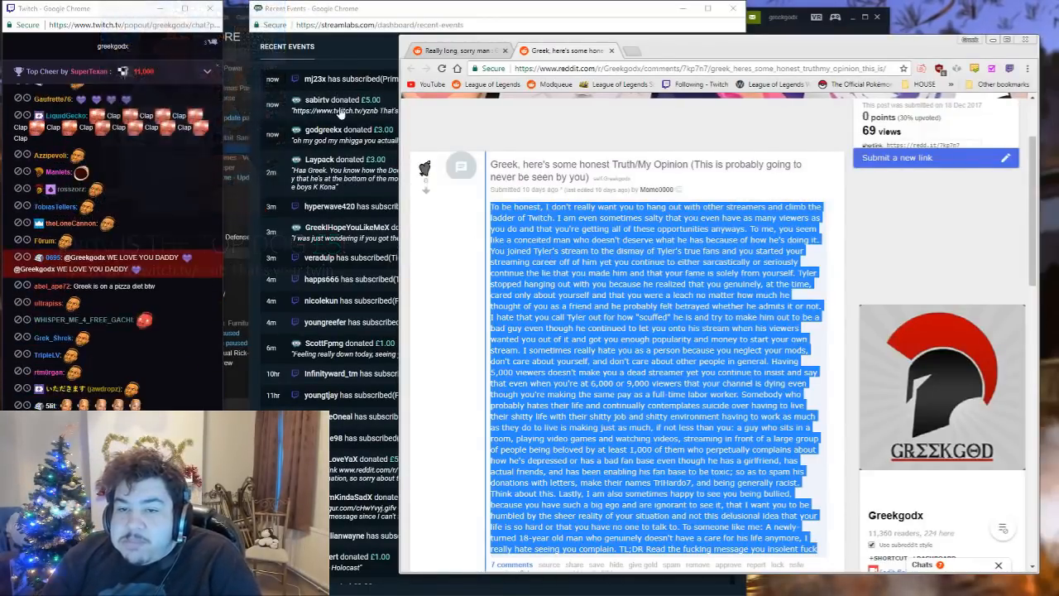
Switch from the Reddit post to the Twitch channel page playing Grand Theft Auto V
left_click(654, 49)
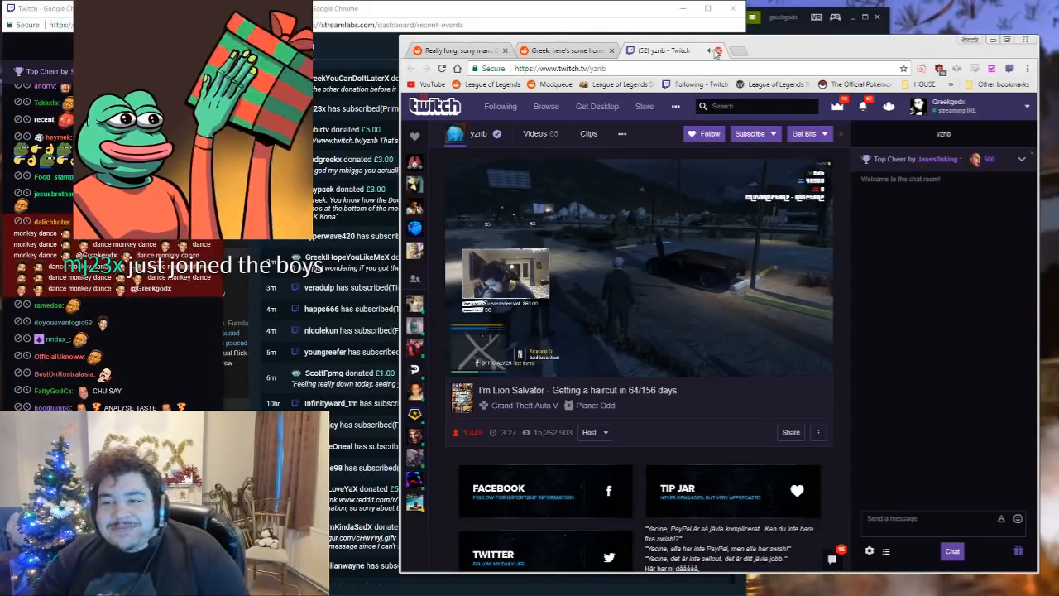
left_click(717, 50)
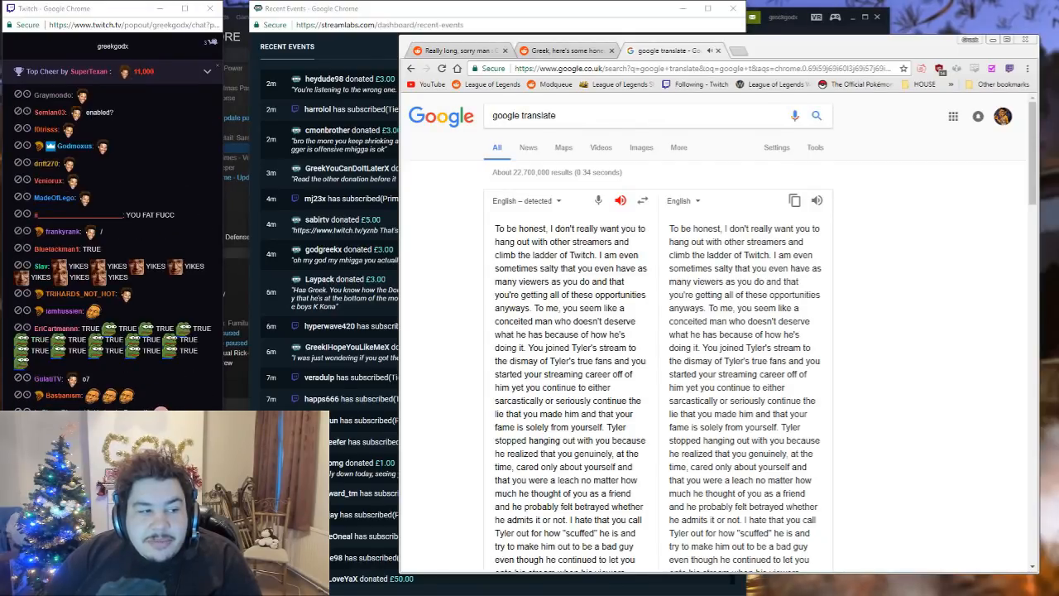
Read the Google Translate output to its end, then return to the Reddit TruthMy Opinion post
scroll("down", 3)
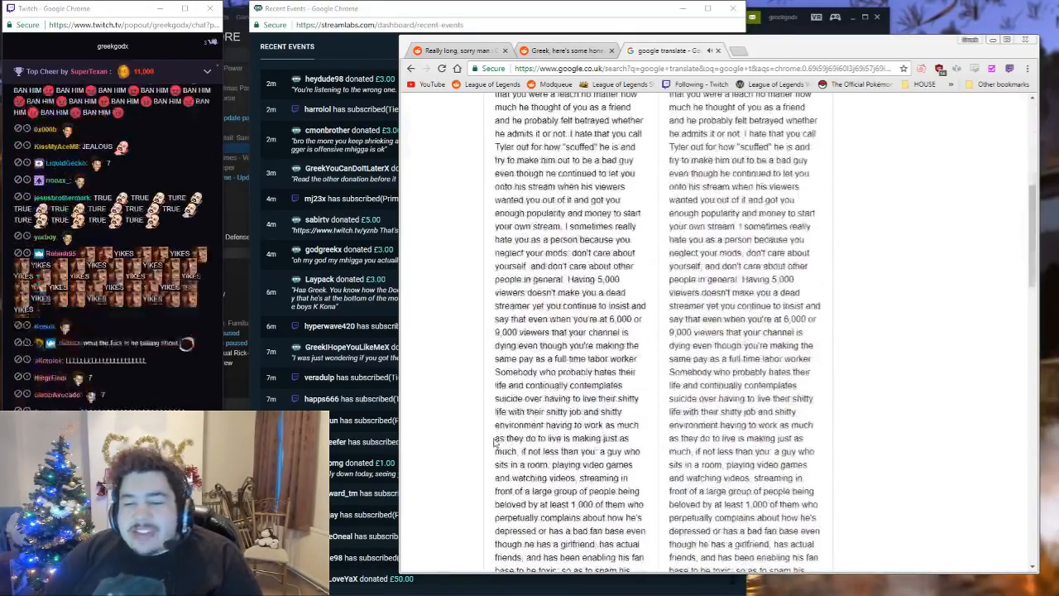
scroll("down", 3)
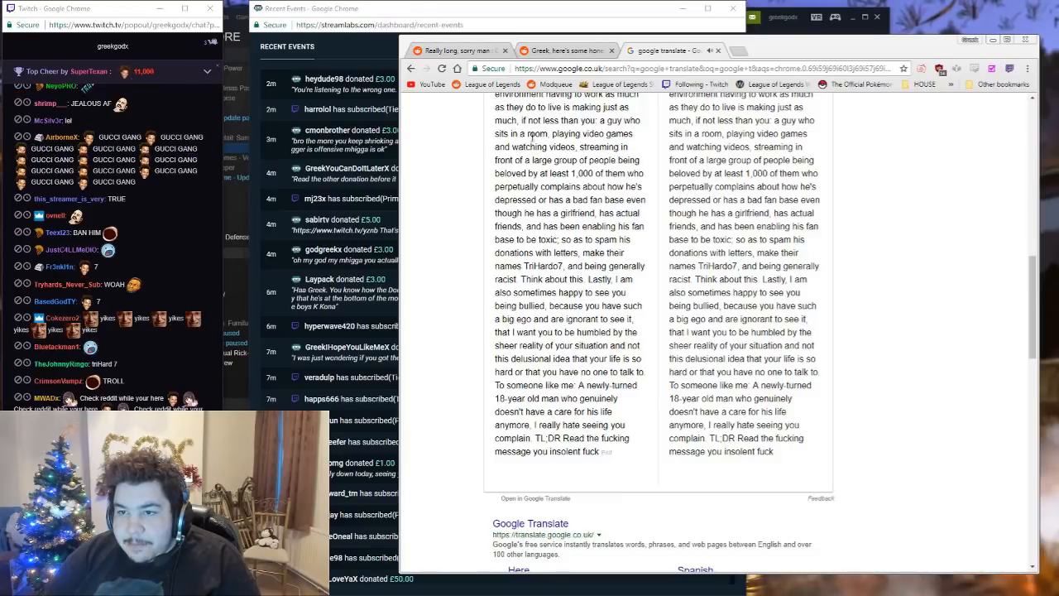
left_click(566, 50)
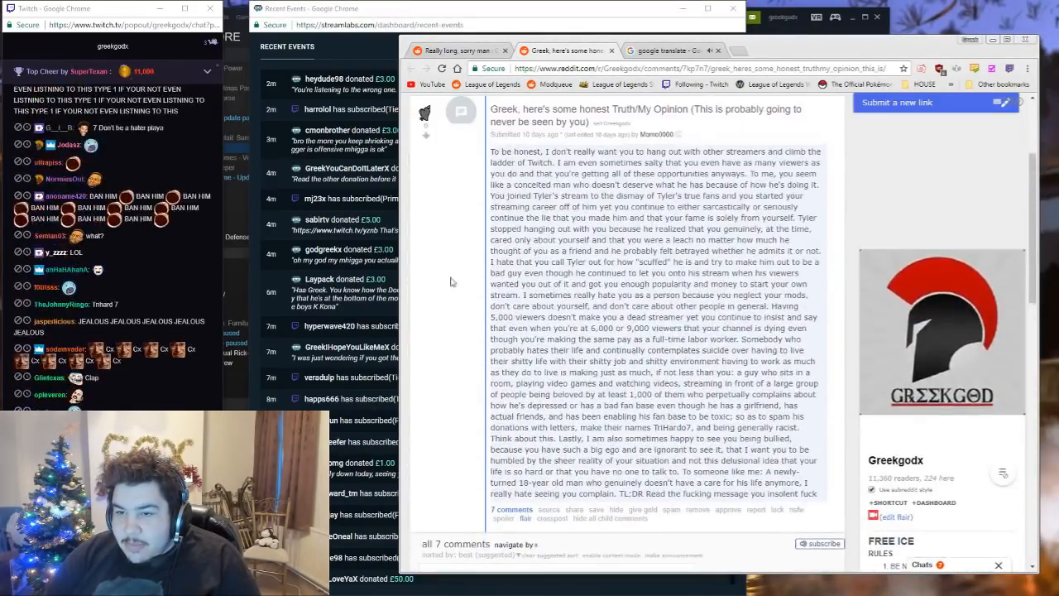
Look back over the Reddit post and return to the Google Translate results
scroll("up", 3)
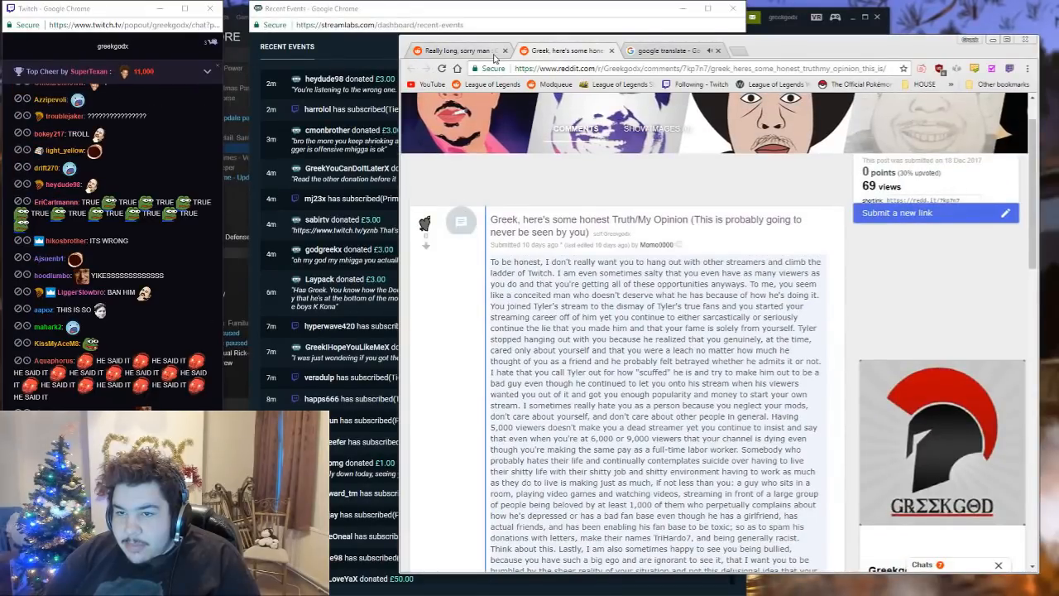
left_click(379, 25)
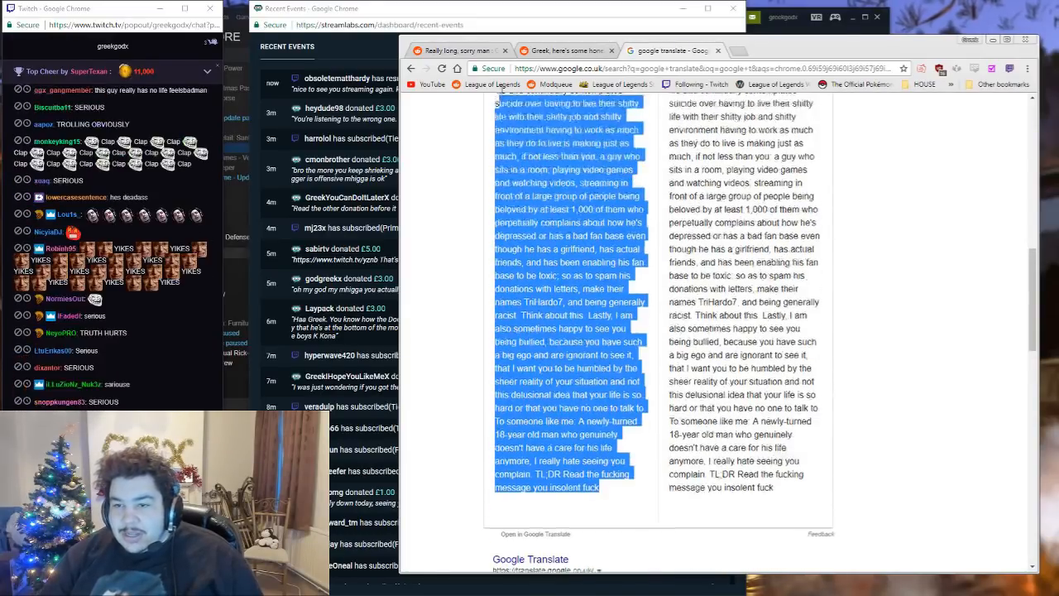
Scroll through the pasted apology message flagged as exceeding the character limit in Google Translate
scroll("up", 3)
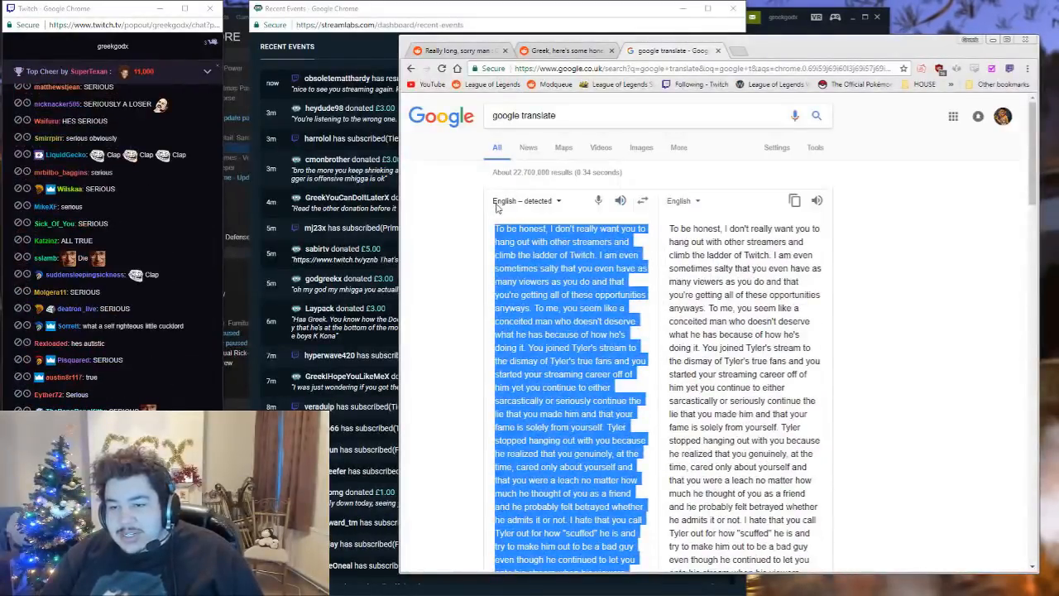
scroll("down", 3)
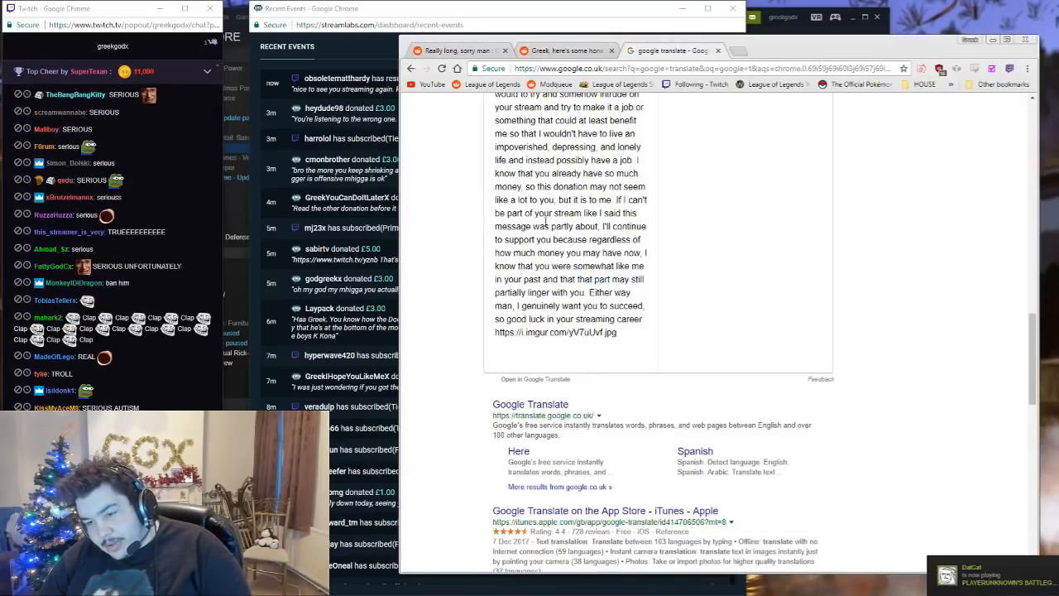
scroll("up", 3)
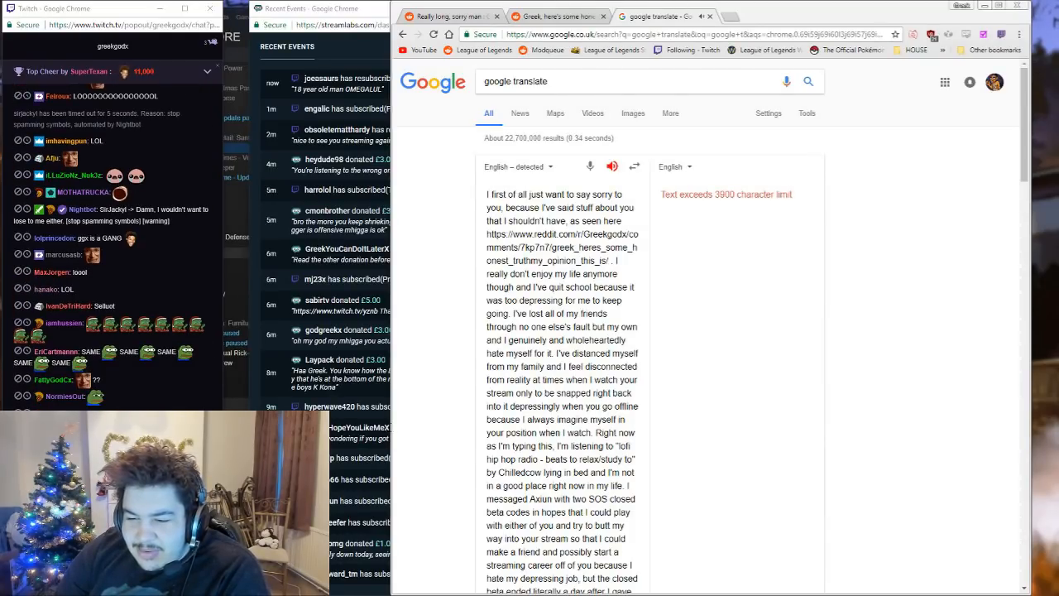
scroll("down", 3)
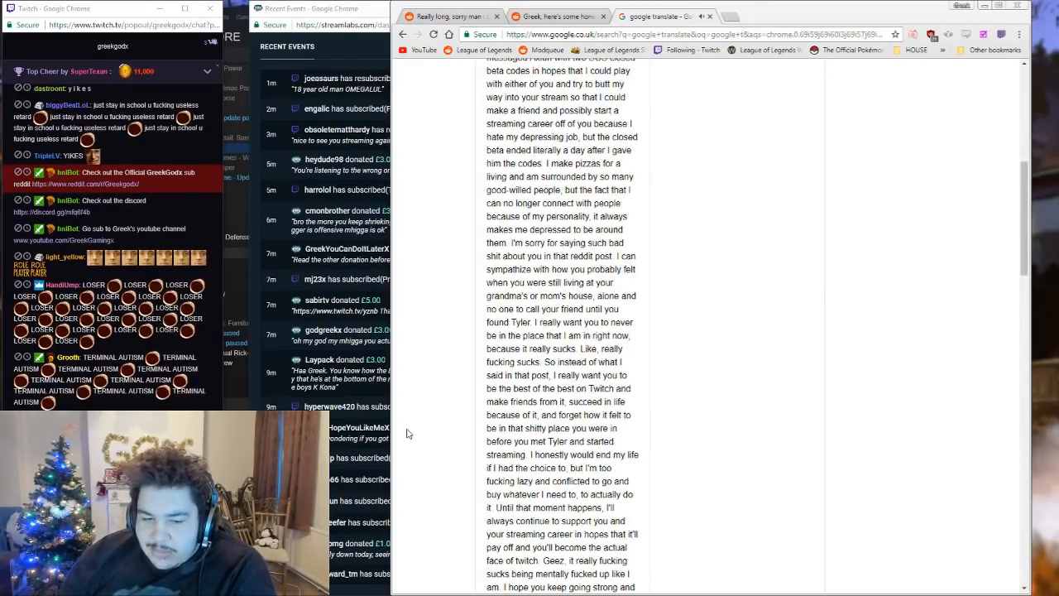
scroll("down", 3)
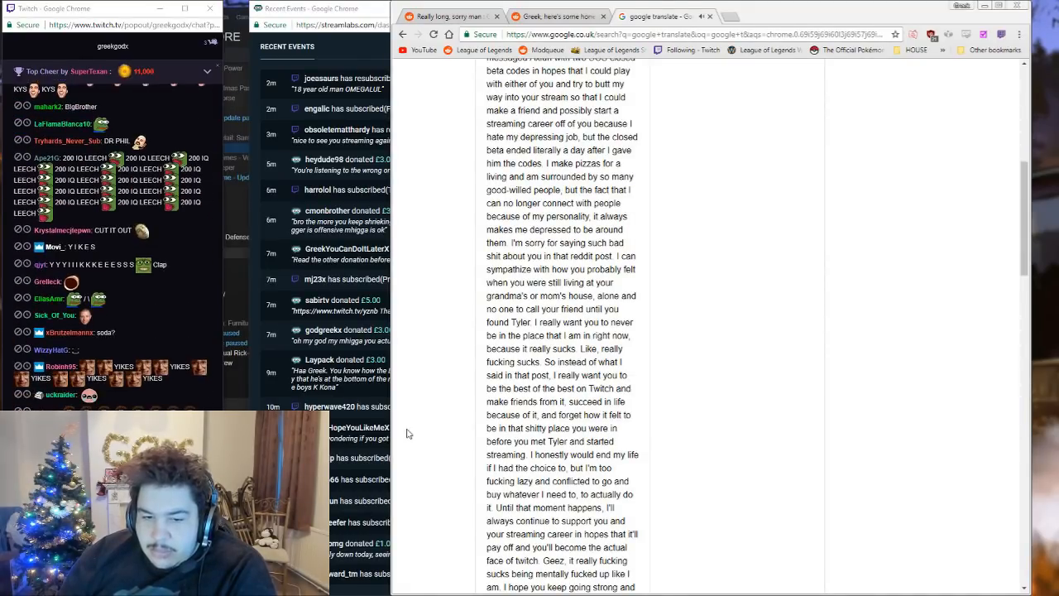
scroll("down", 3)
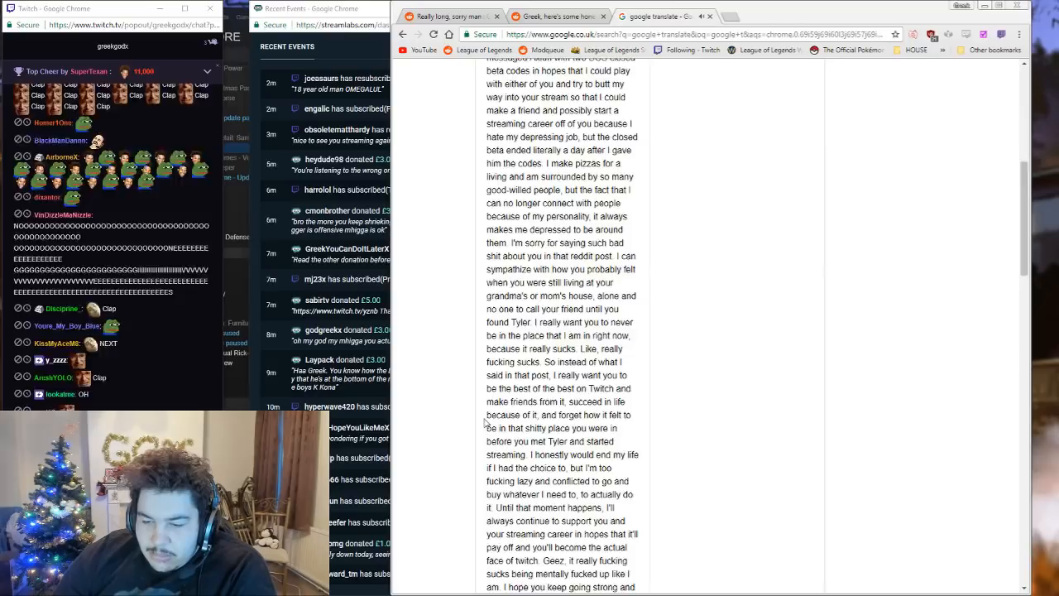
scroll("down", 3)
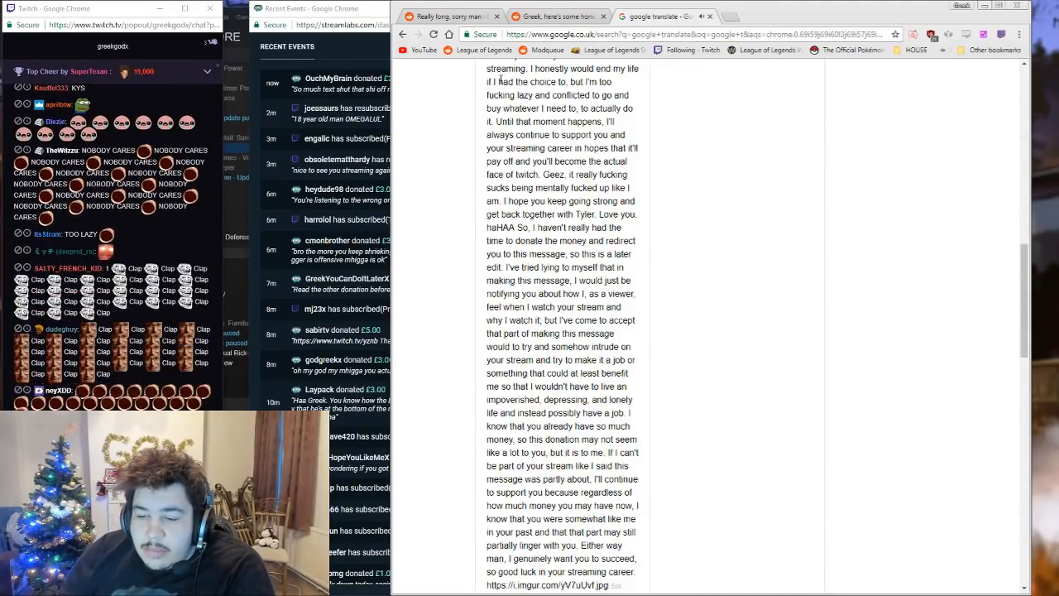
Read down through the 'Greek, here's some honest Truth/My Opinion' post to its seven comments
scroll("down", 3)
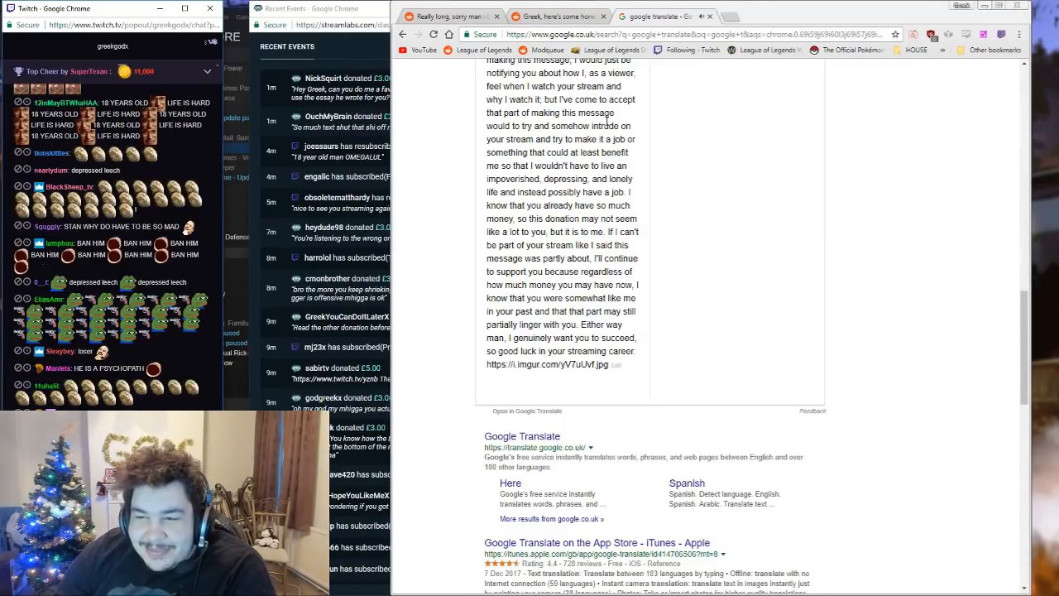
left_click(559, 17)
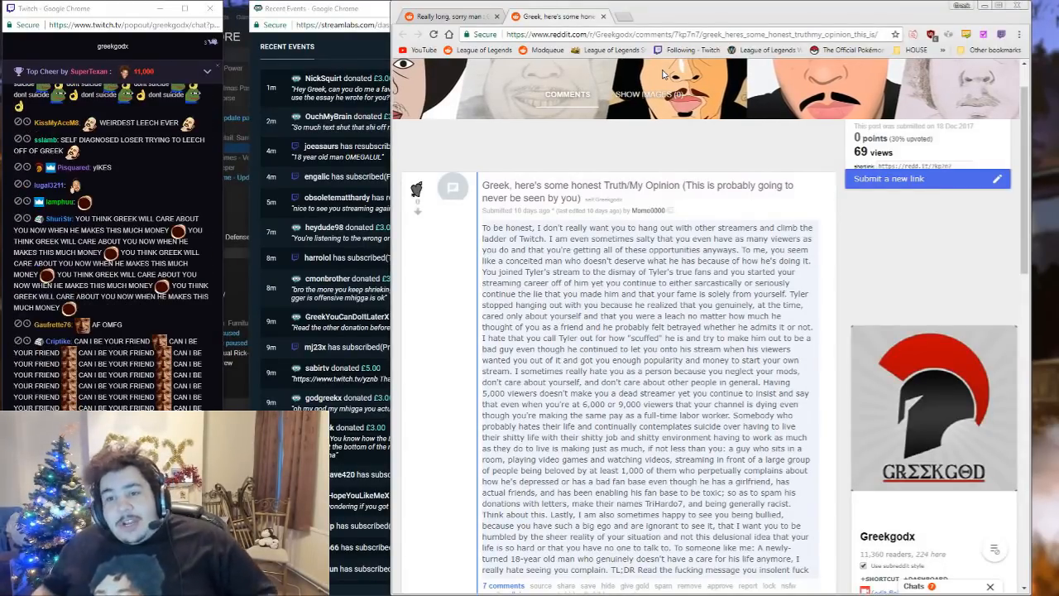
scroll("down", 3)
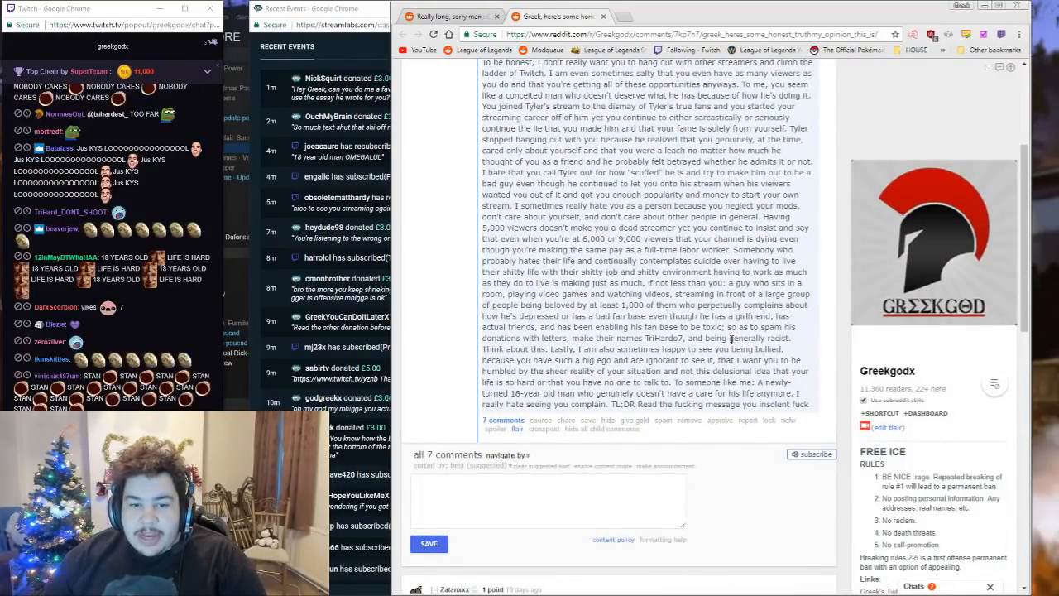
scroll("up", 3)
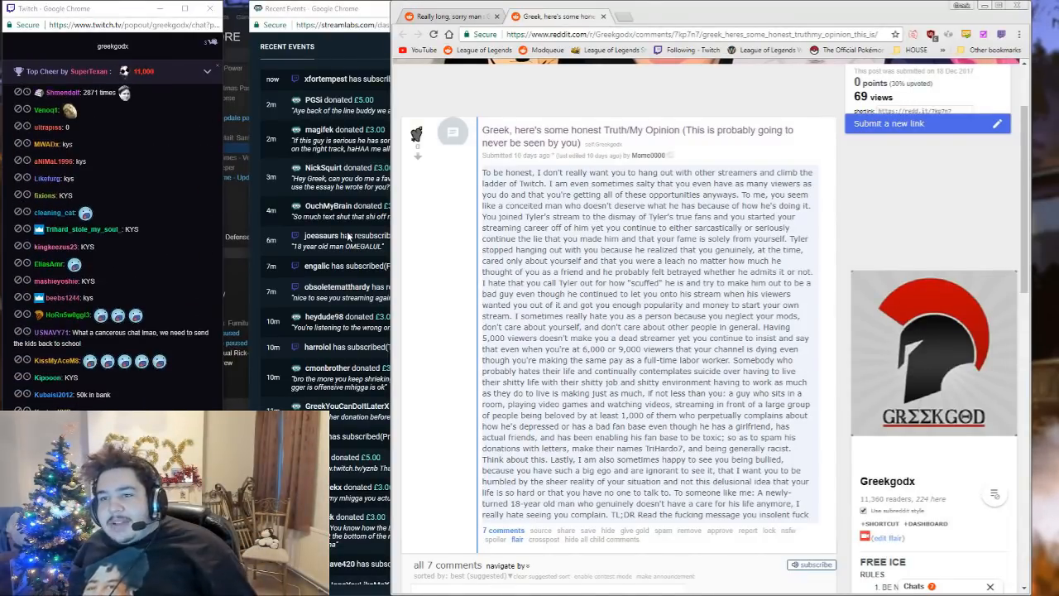
scroll("down", 3)
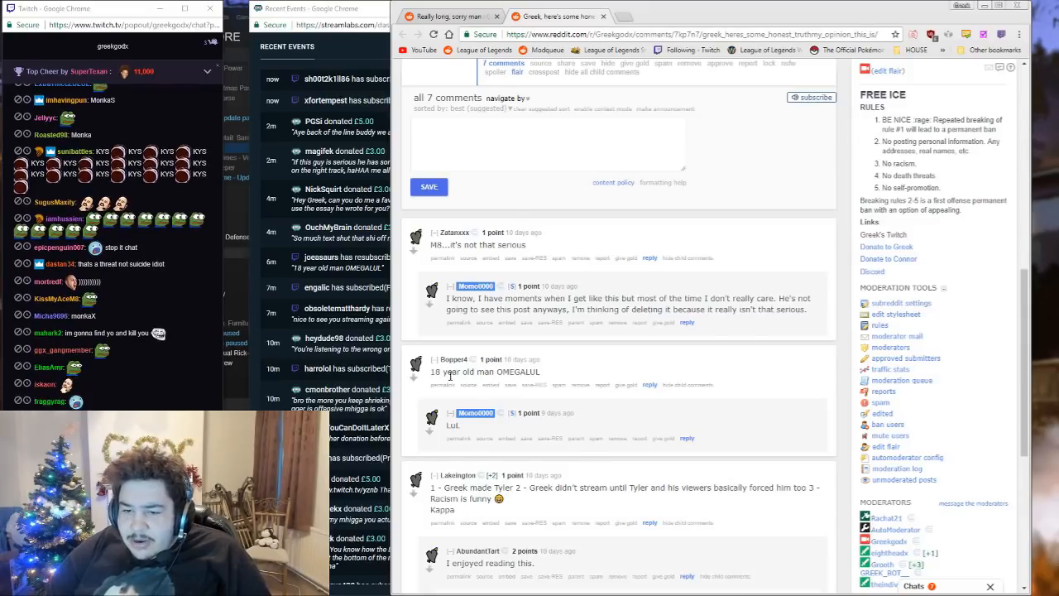
scroll("up", 3)
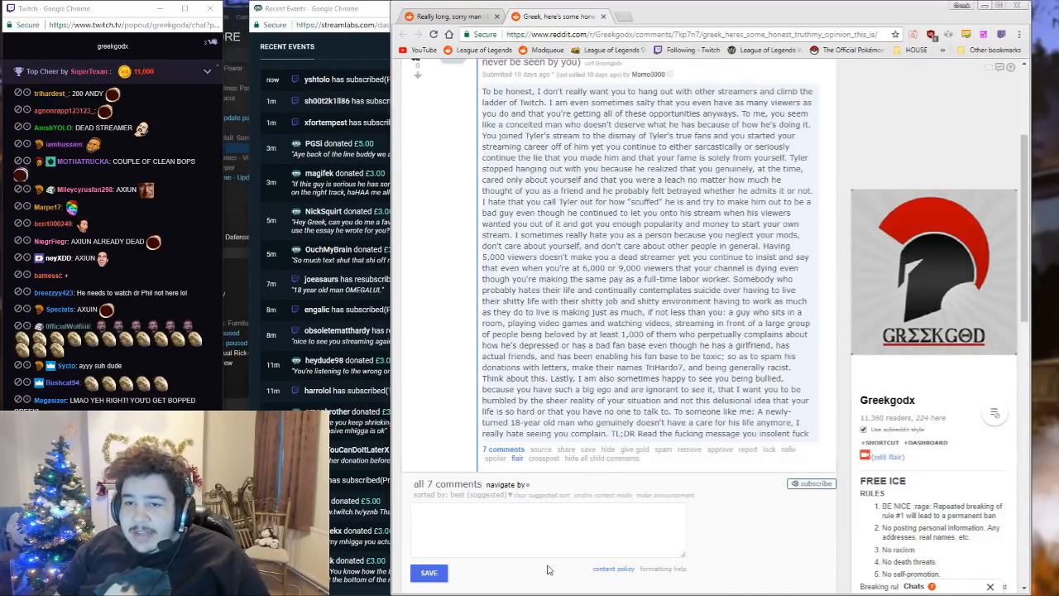
Scroll through the Streamlabs recent events list of donations and subscriptions
scroll("down", 3)
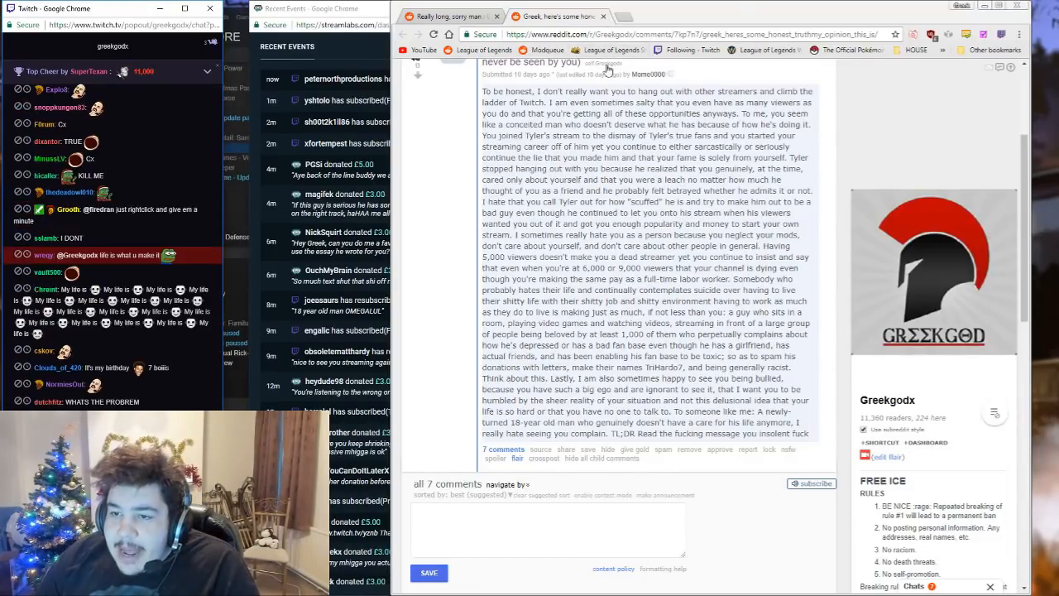
scroll("up", 3)
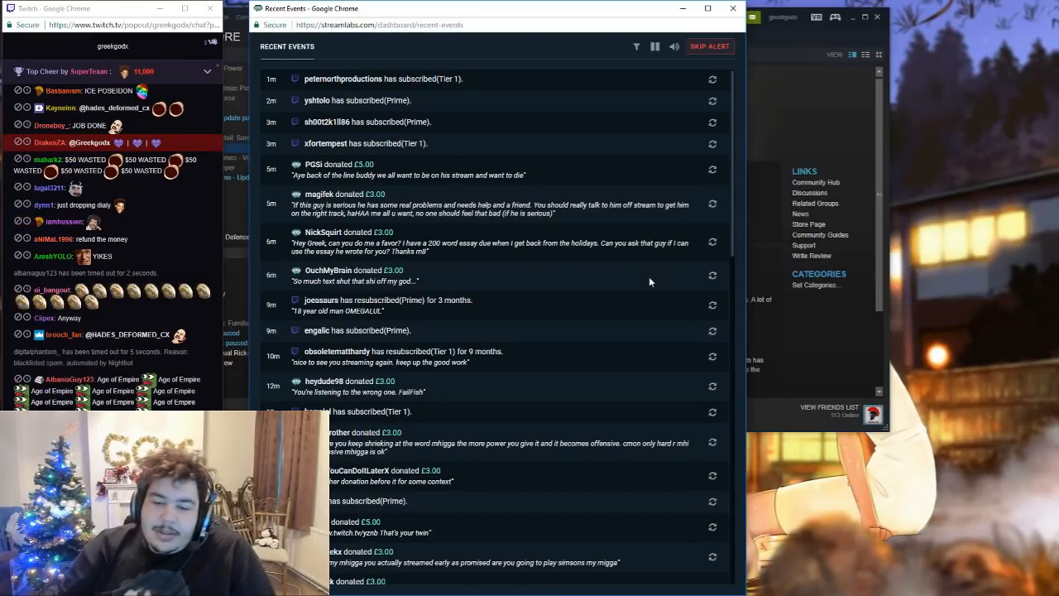
scroll("down", 3)
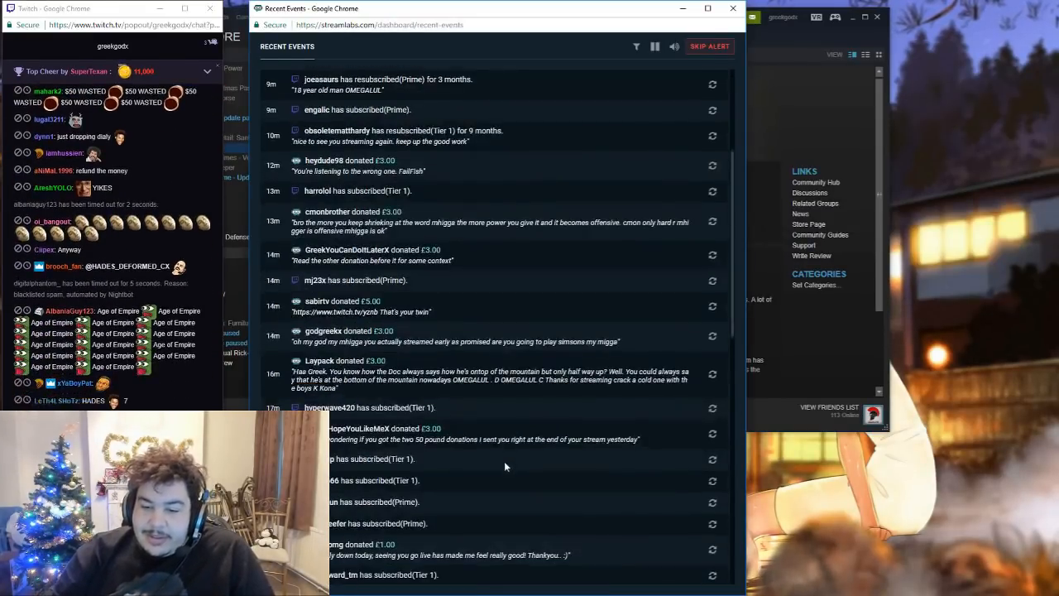